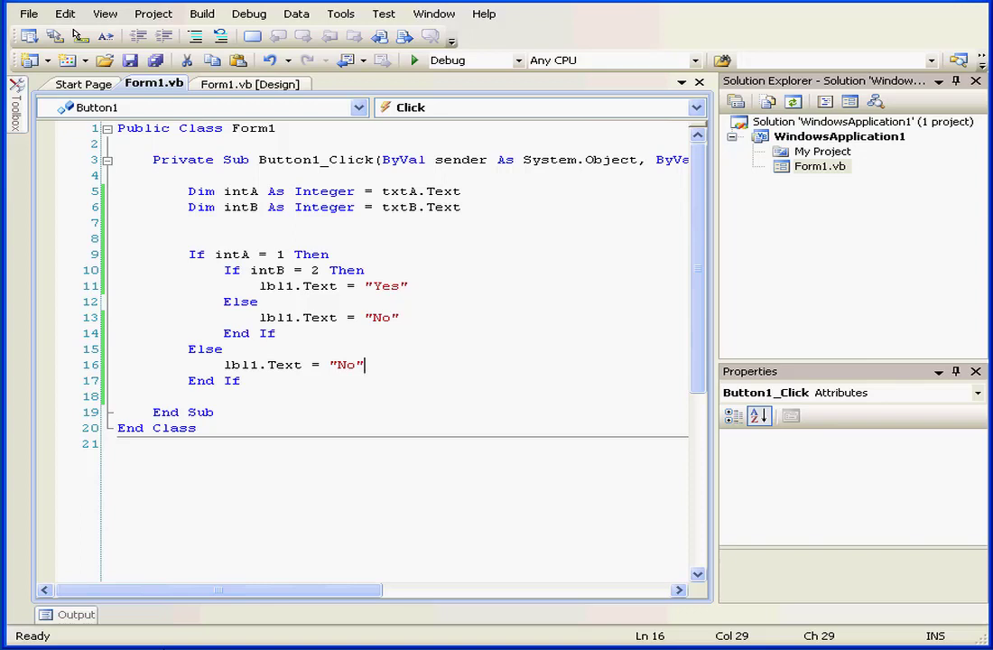
mouse_move(168, 271)
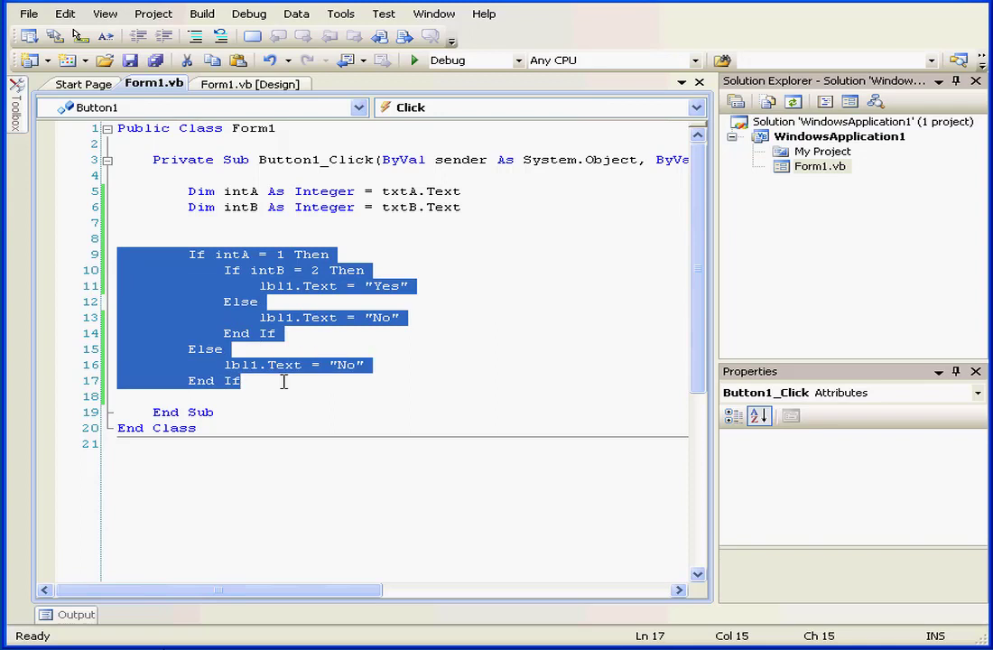
Review the nested If blocks in Button1_Click and start debugging to run Form1.
click(126, 269)
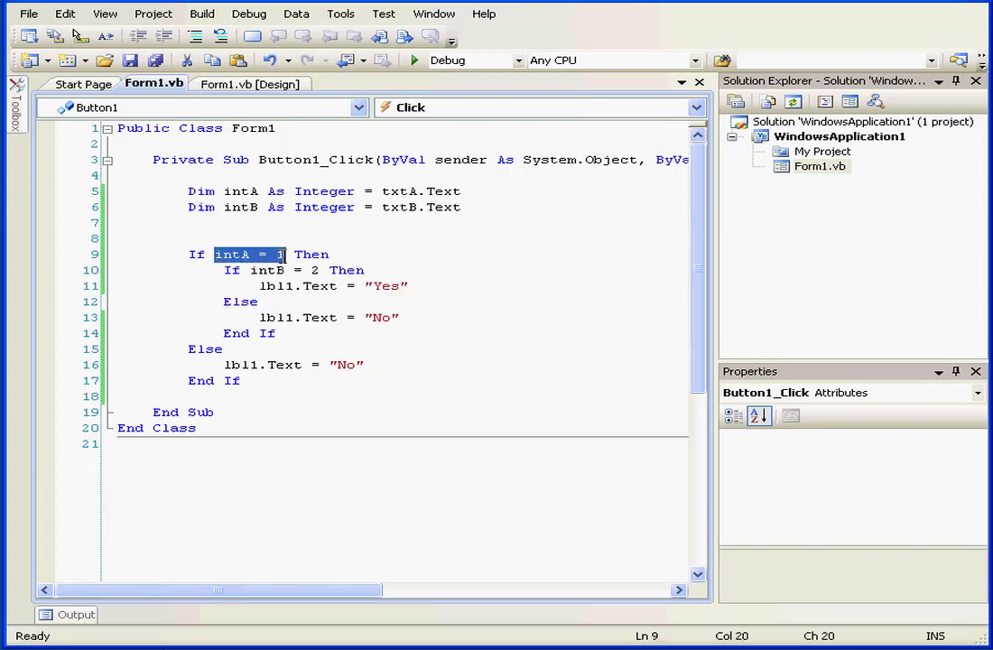
mouse_move(298, 269)
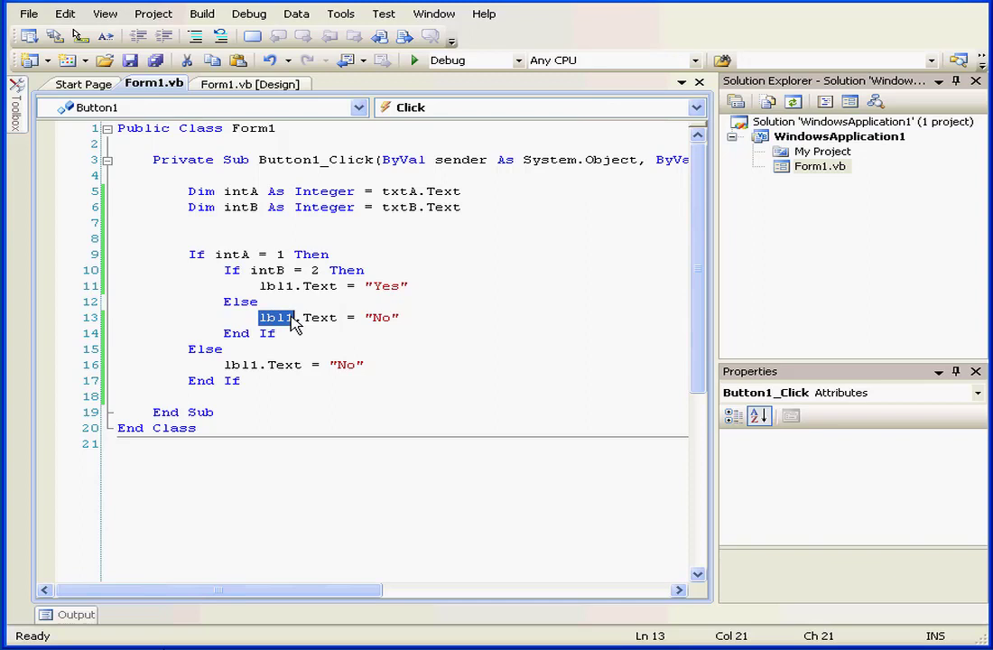
double_click(239, 364)
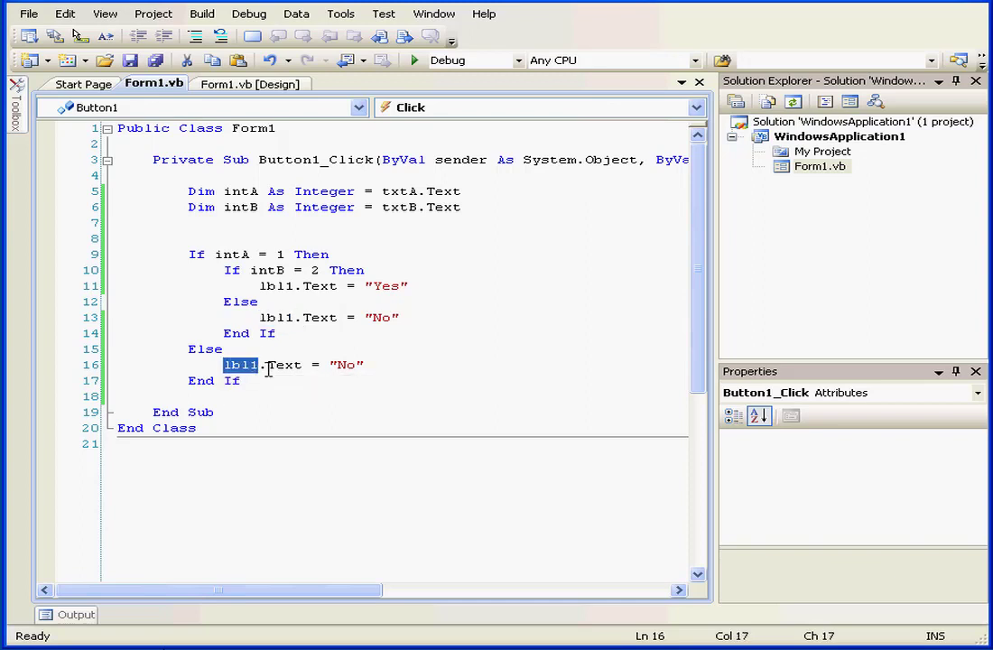
click(412, 60)
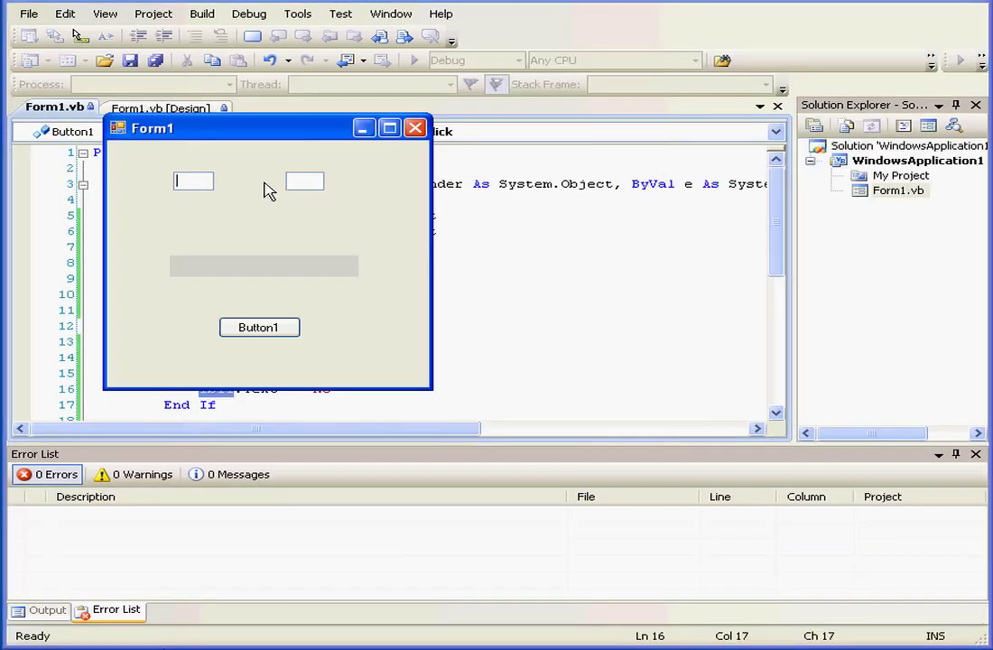
Enter 1 and 2 in the text boxes and trigger Button1 on the running form.
text(1)
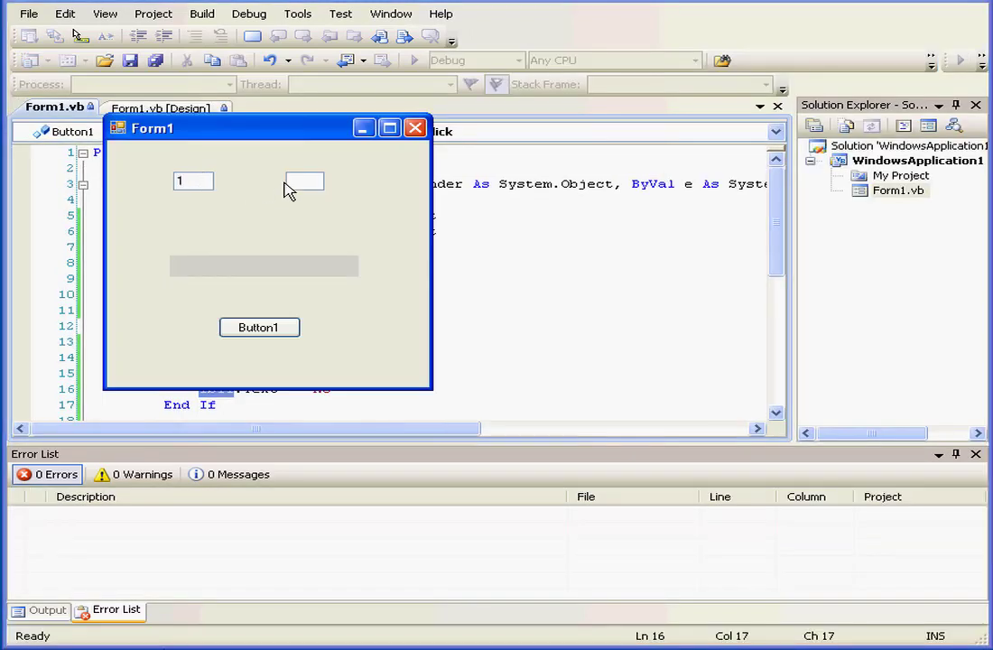
click(260, 327)
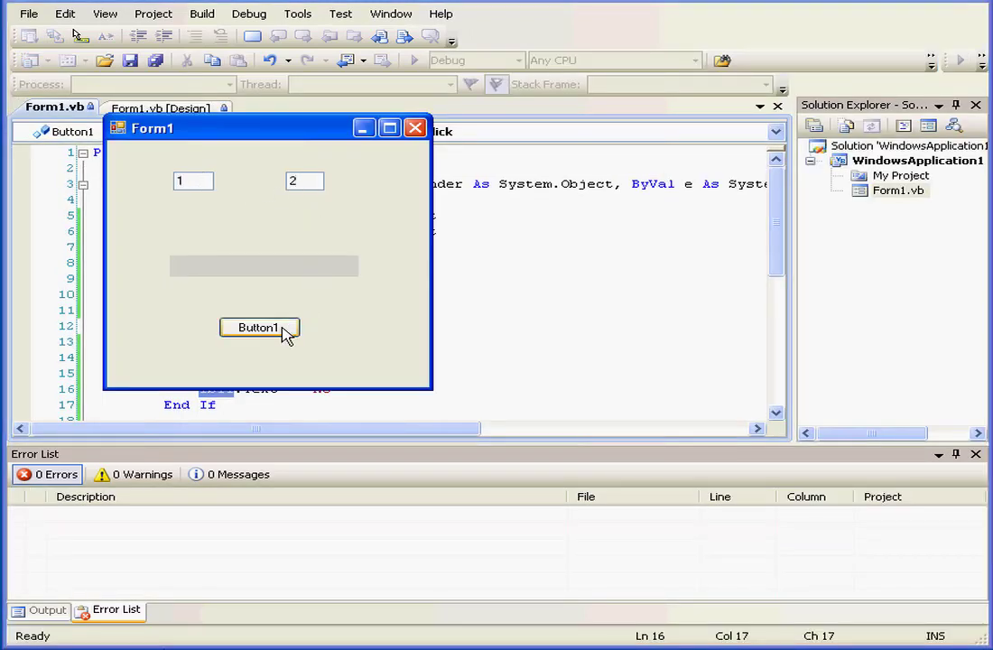
click(260, 326)
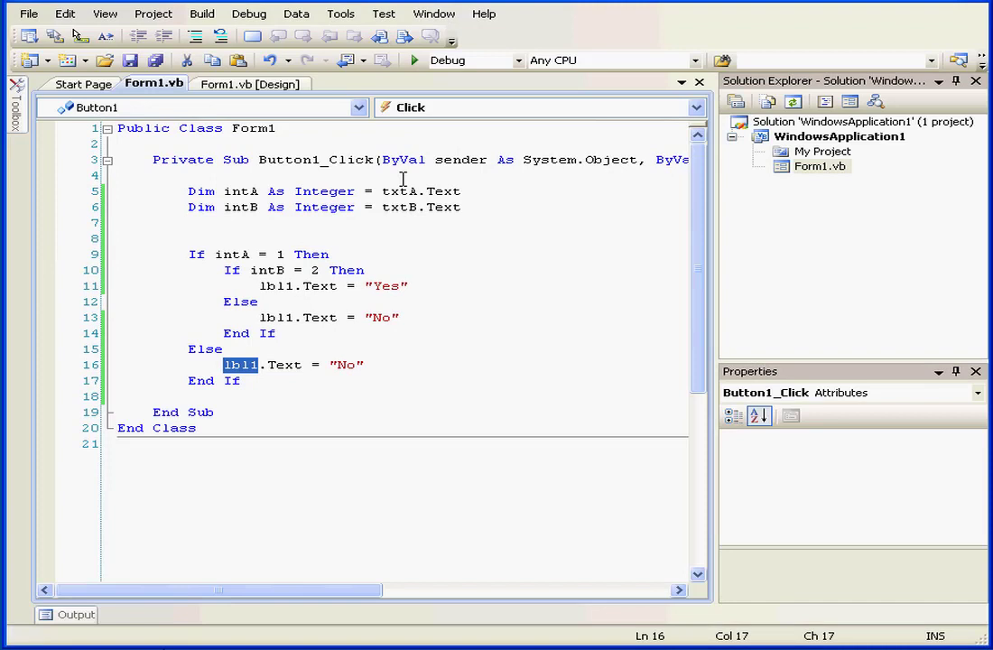
Merge the nested Ifs into If intA = 1 And intB = 2 Then and rebuild the program.
click(233, 271)
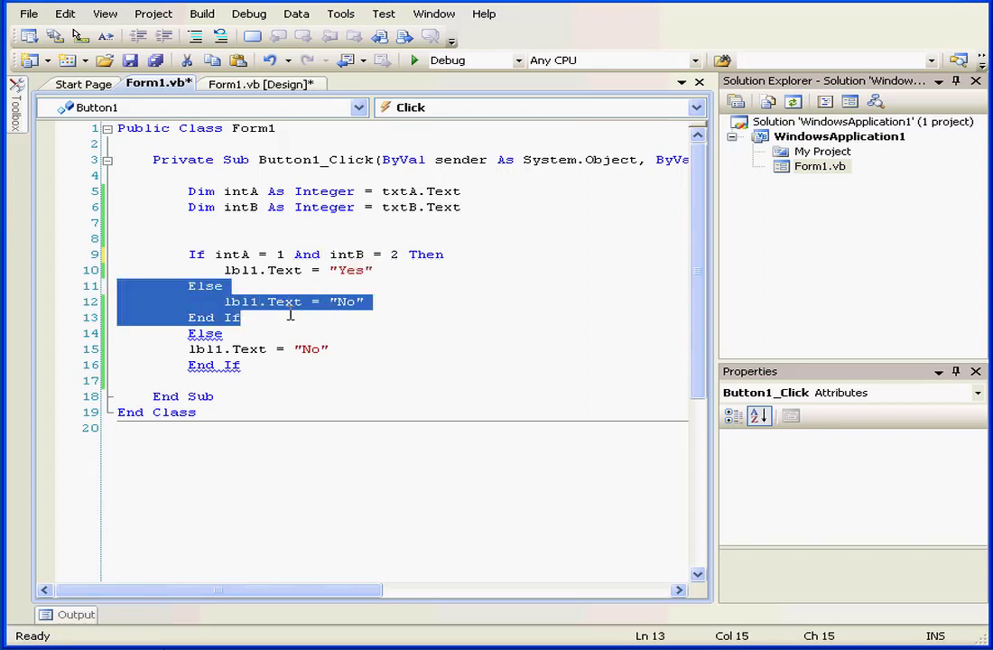
key(Delete)
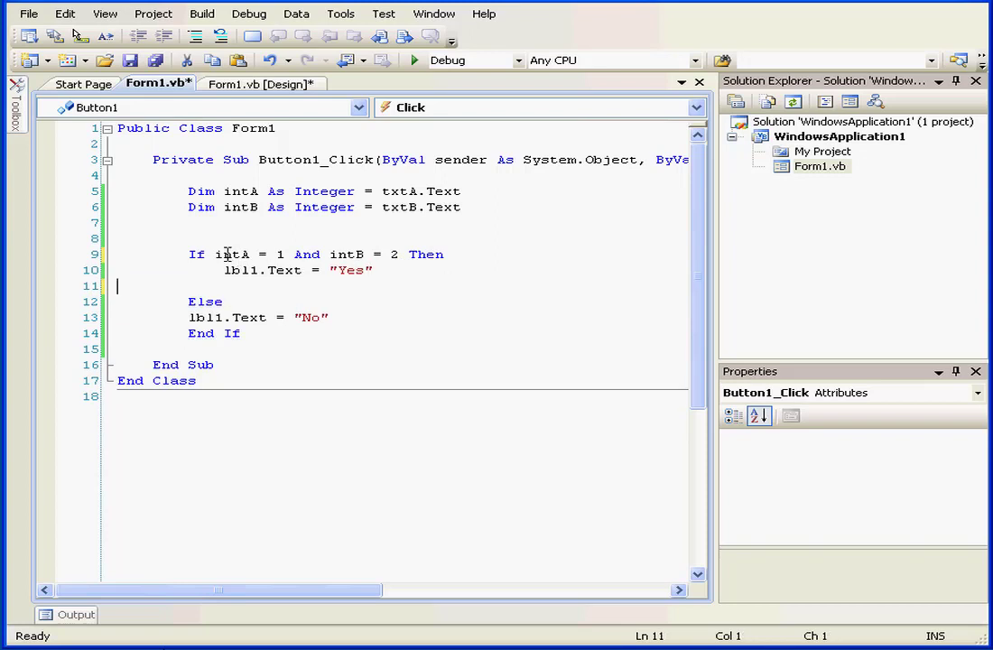
mouse_move(237, 253)
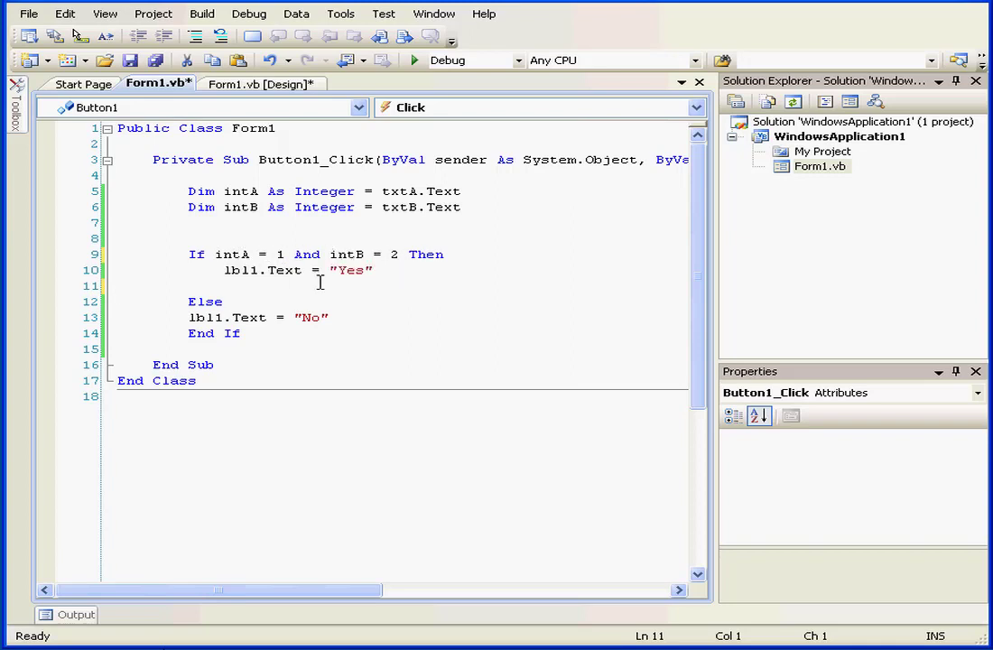
mouse_move(286, 271)
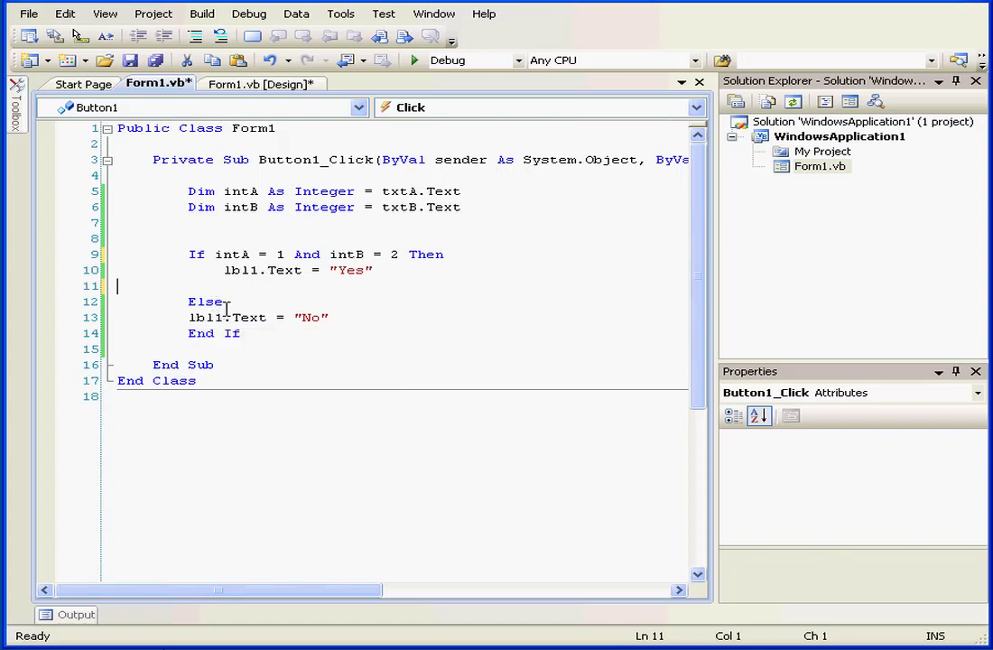
key(F6)
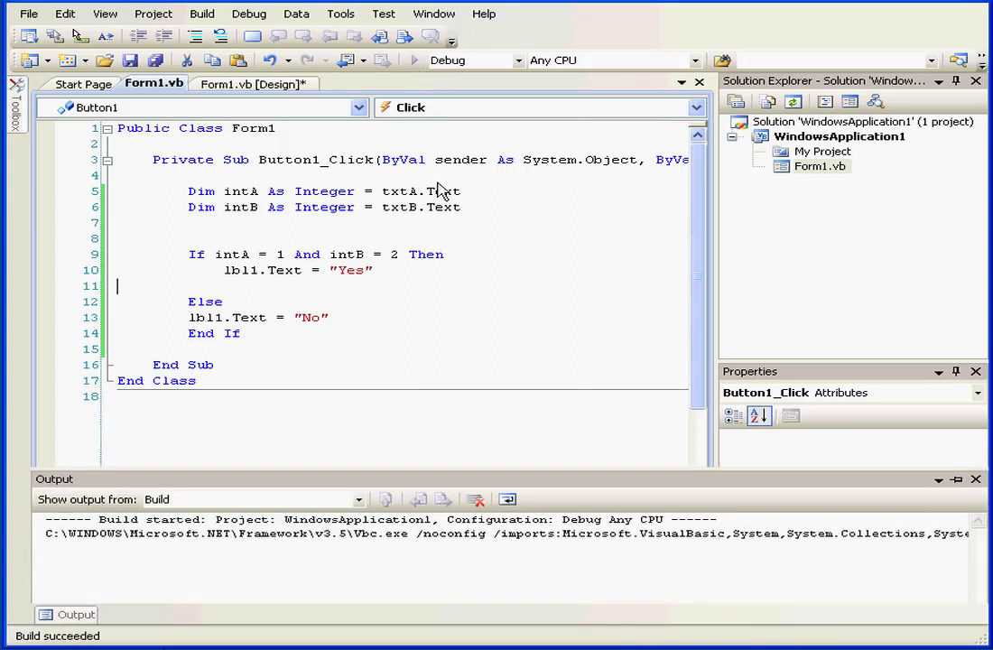
Test the And condition with 1 and 2 (Yes) and 1 and 3 (No), then close Form1.
click(411, 62)
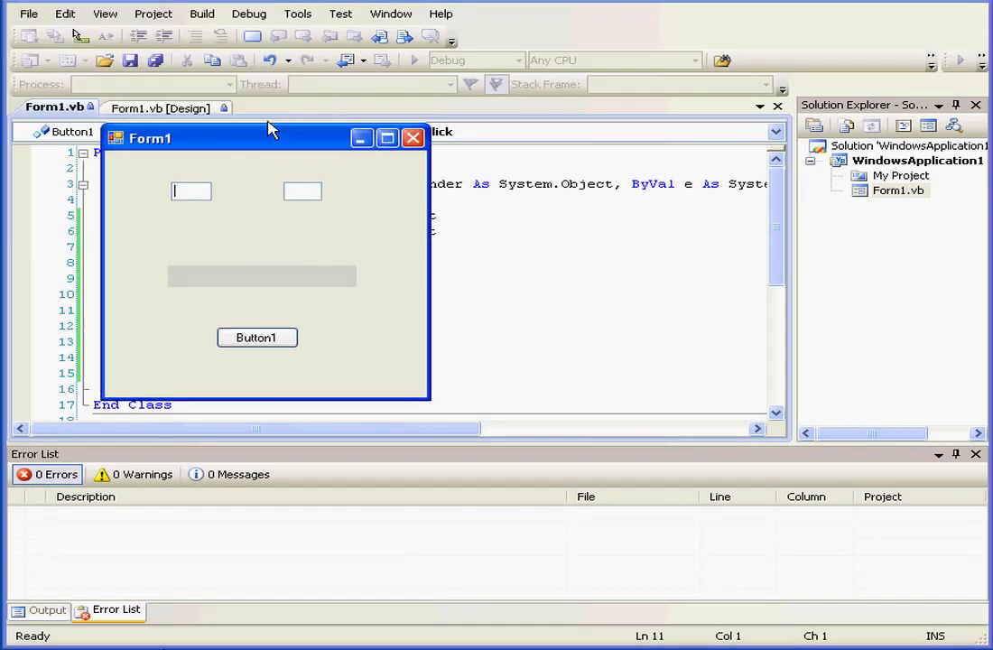
text(1)
click(302, 189)
text(2)
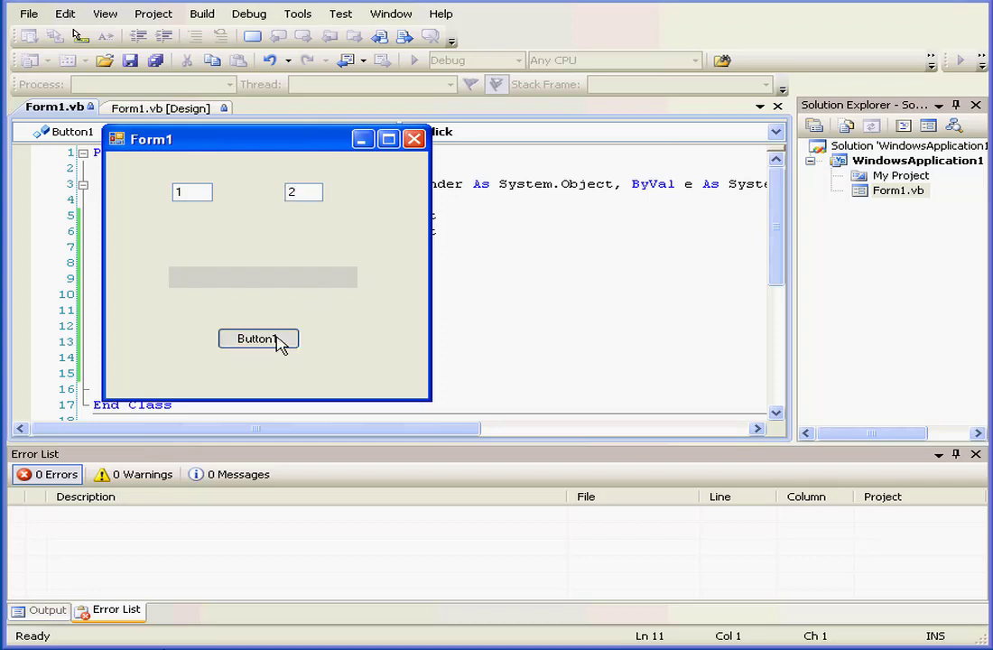
click(258, 340)
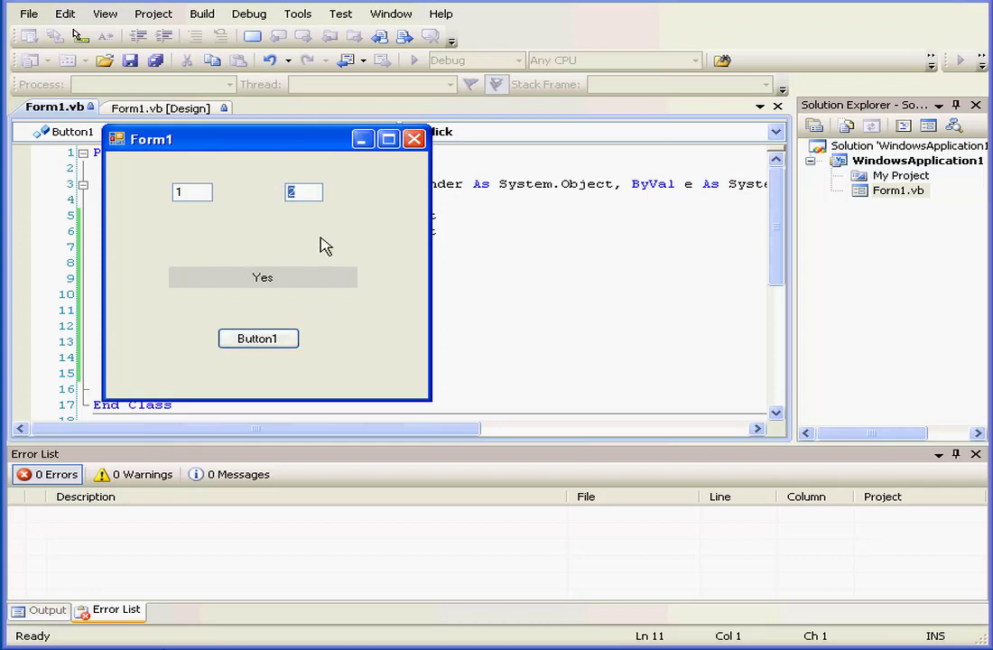
click(258, 337)
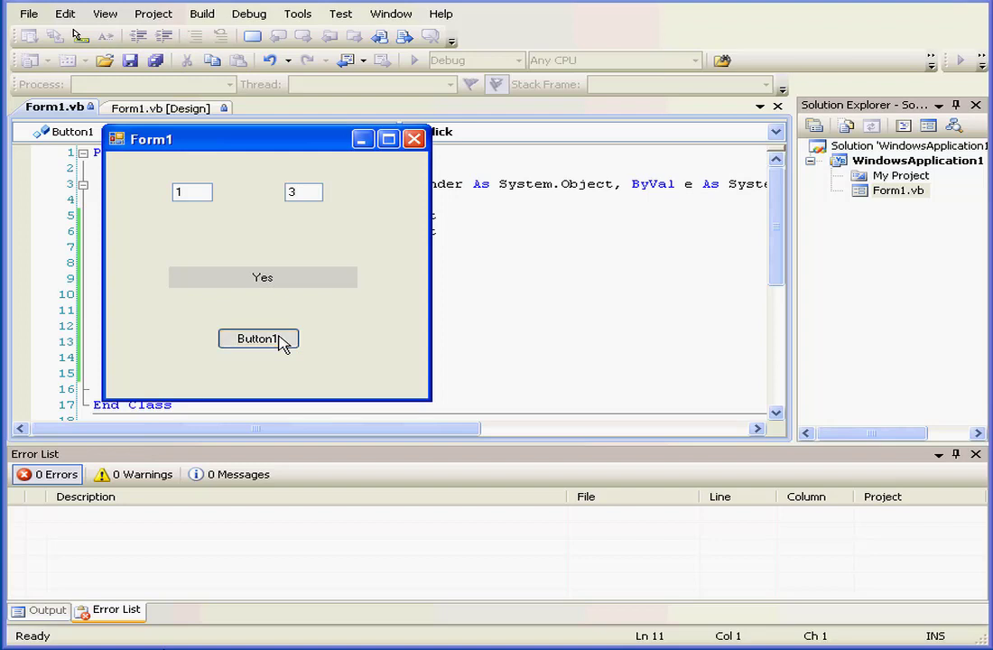
click(258, 339)
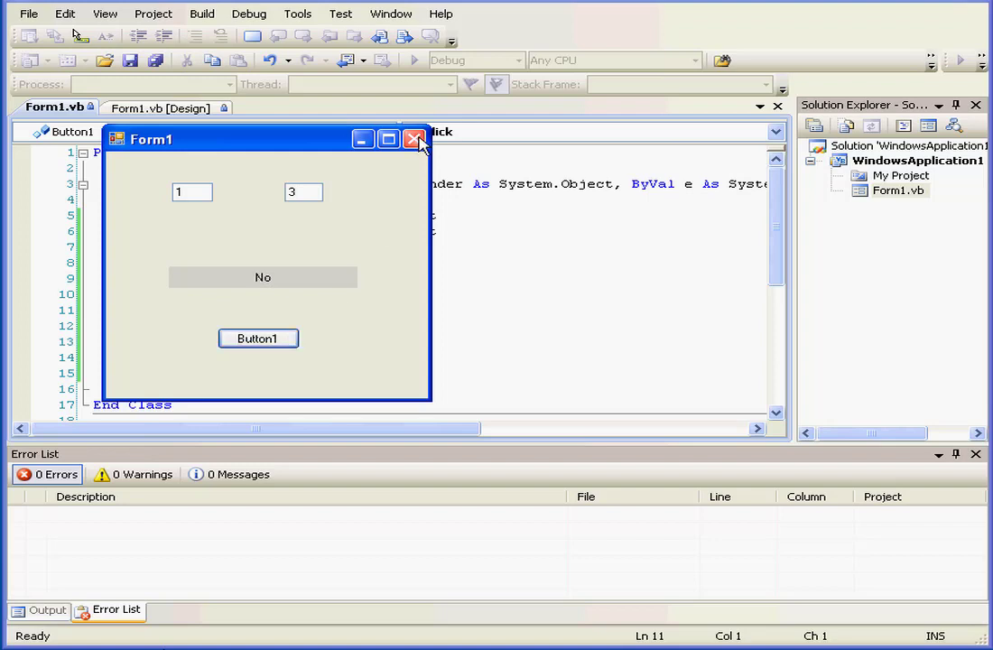
click(416, 139)
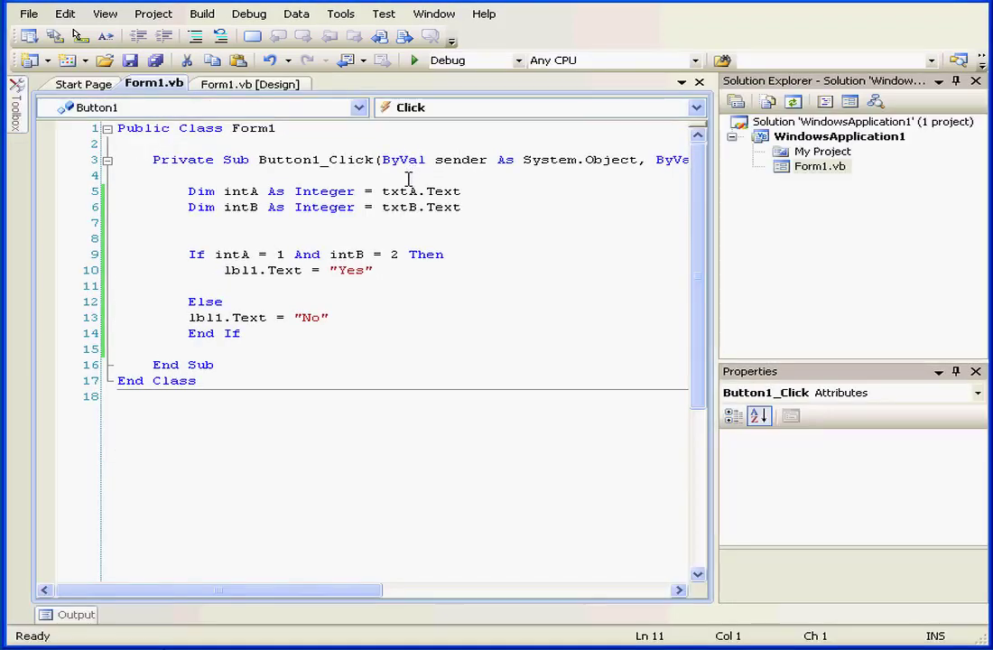
Replace And with Or in the If condition and run the form.
double_click(307, 253)
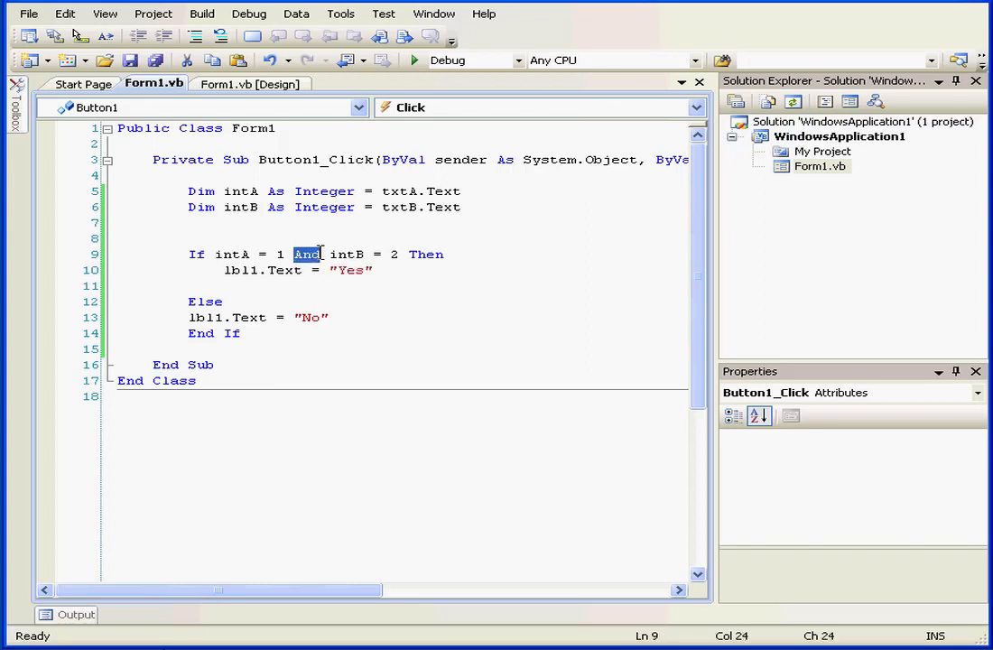
text(Or)
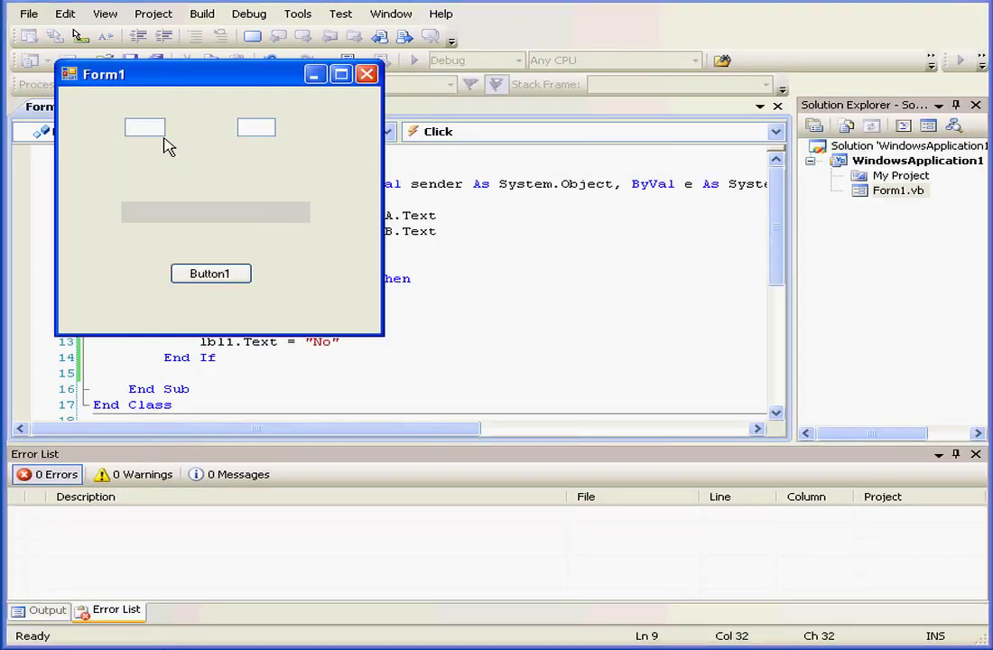
Enter 1 and 4 in the text boxes and trigger Button1 to see the Or result.
text(1)
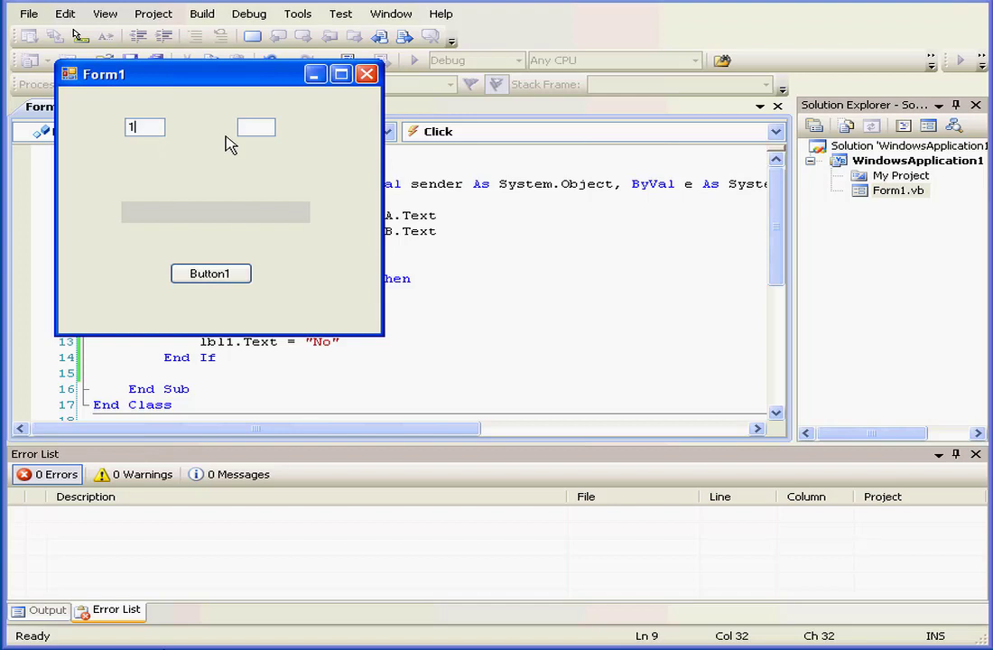
text(4)
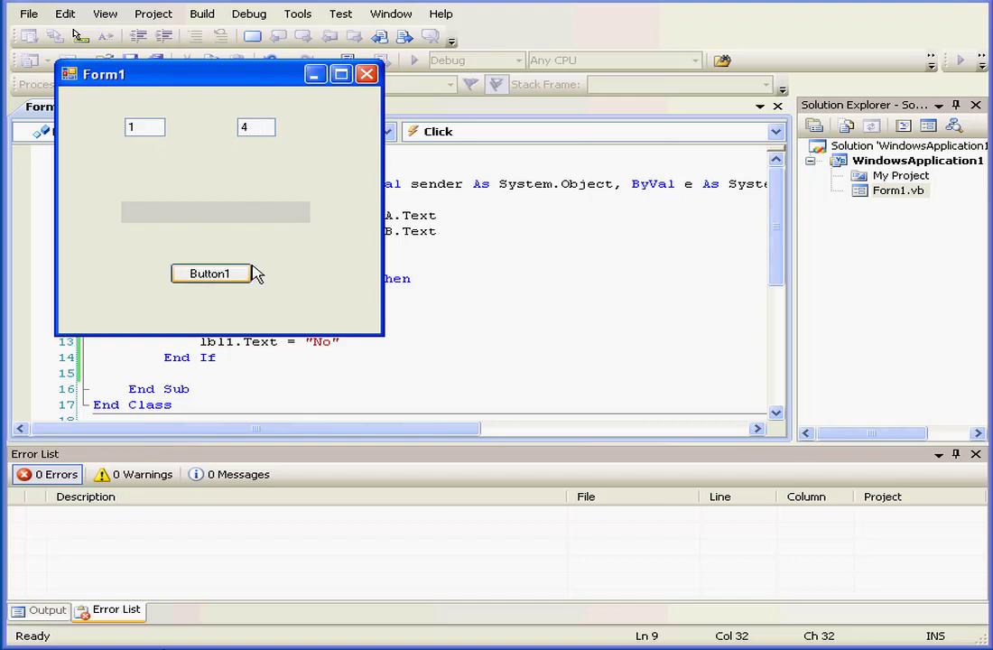
click(210, 275)
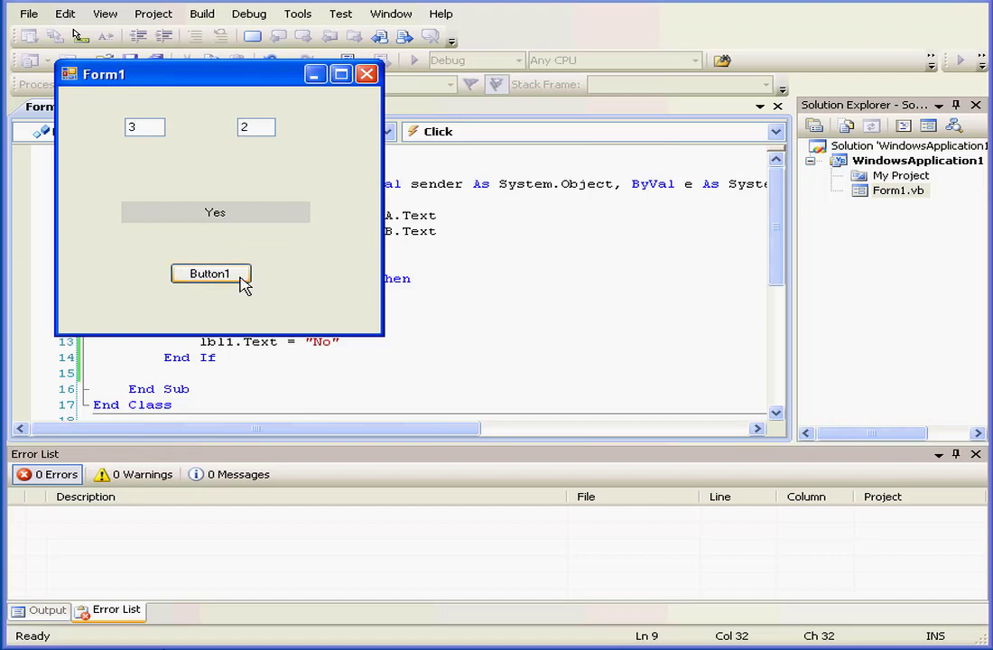
mouse_move(368, 74)
text(x)
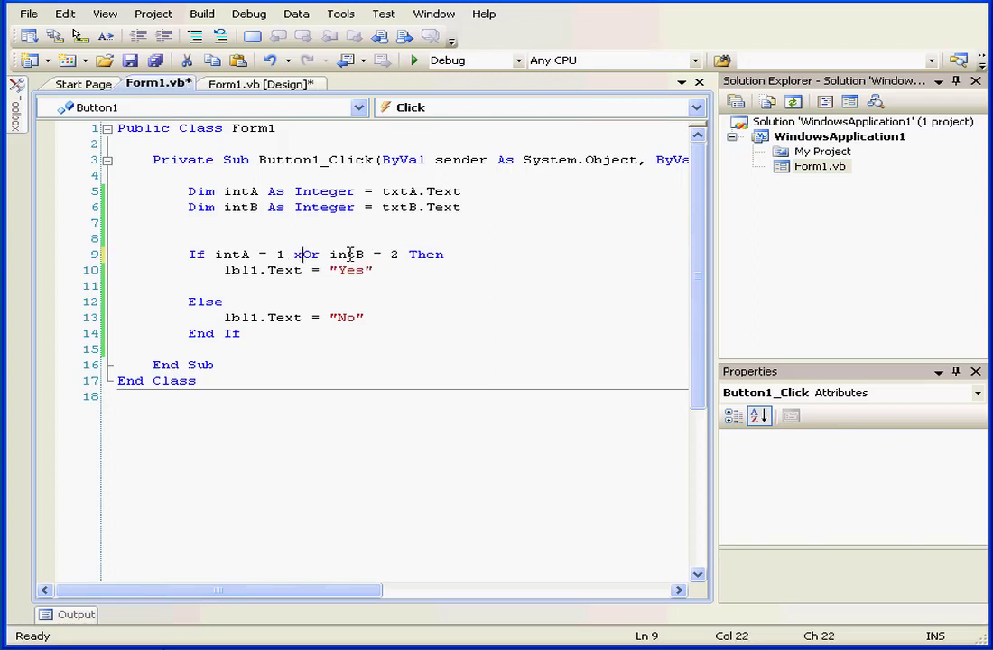
Replace Or with Xor in the If condition.
text(Xor)
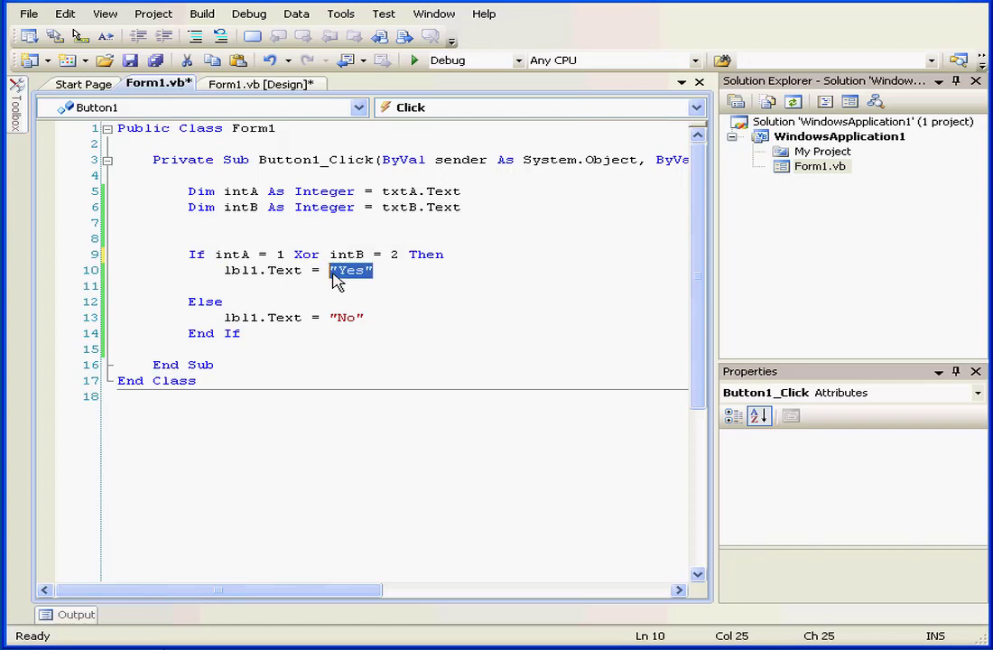
mouse_move(375, 300)
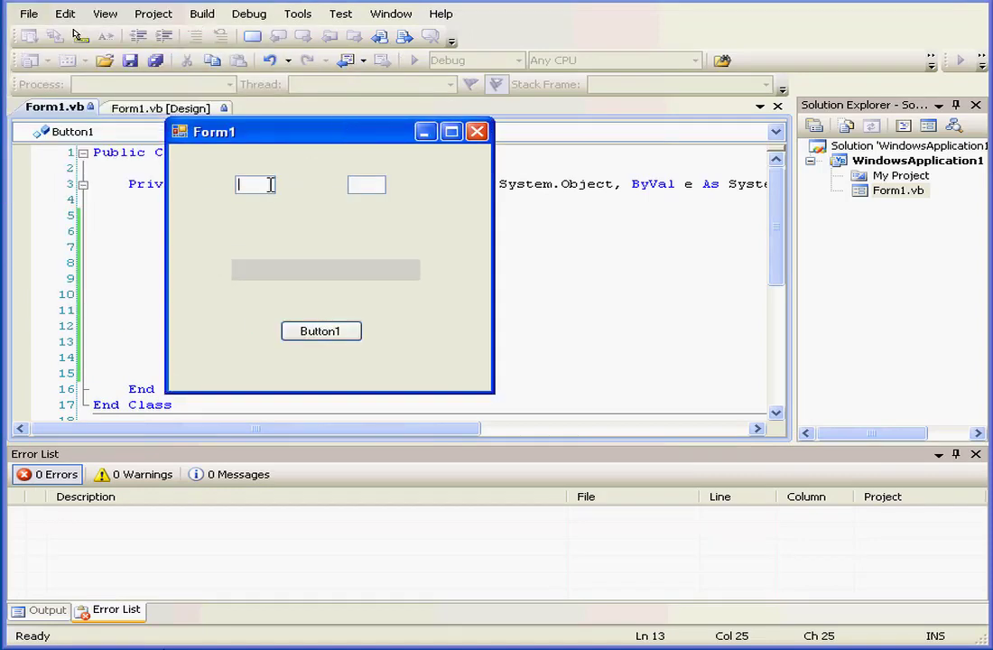
Test the Xor condition with 1 and 2, then 3 and 3, via Button1.
text(2)
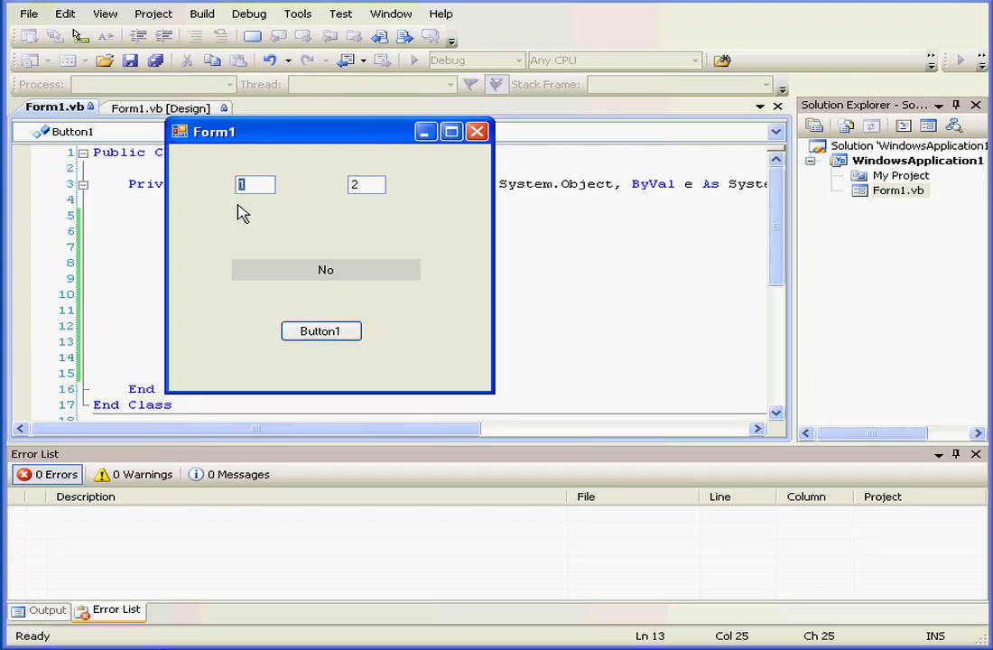
click(321, 330)
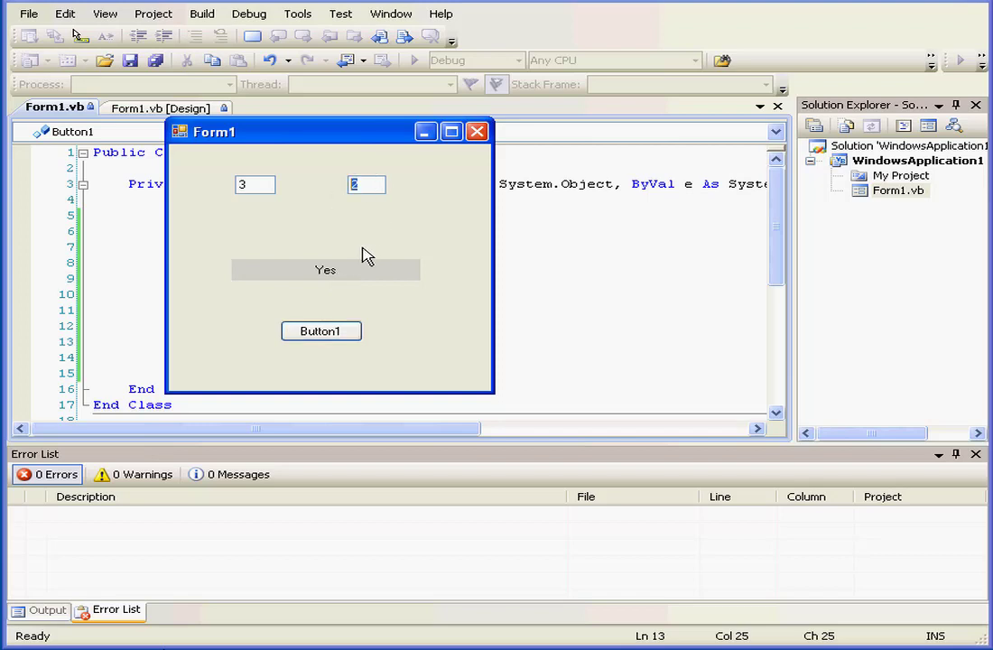
click(322, 330)
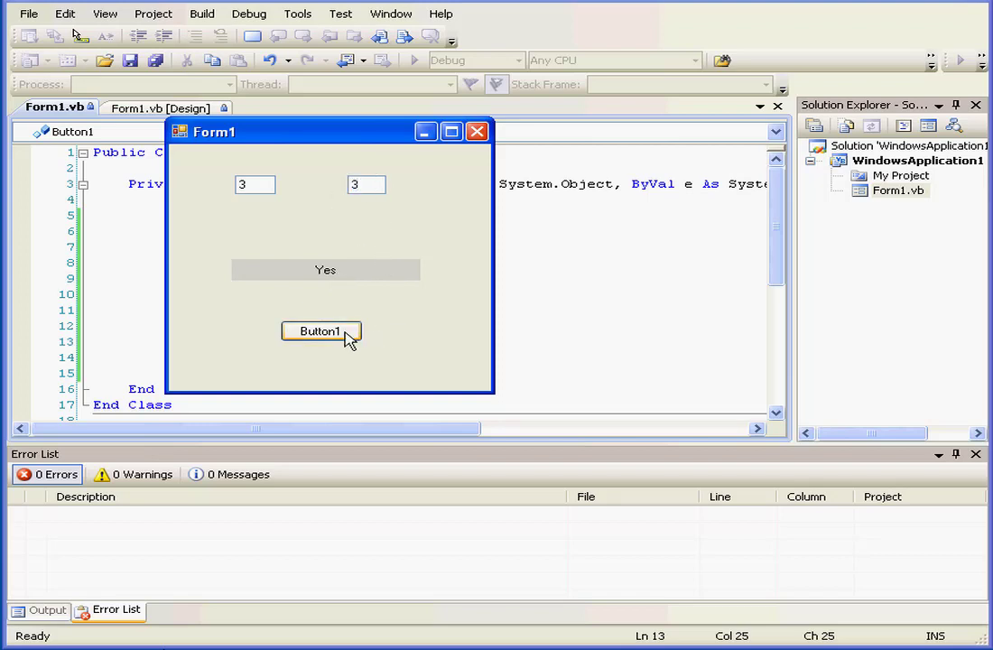
click(321, 330)
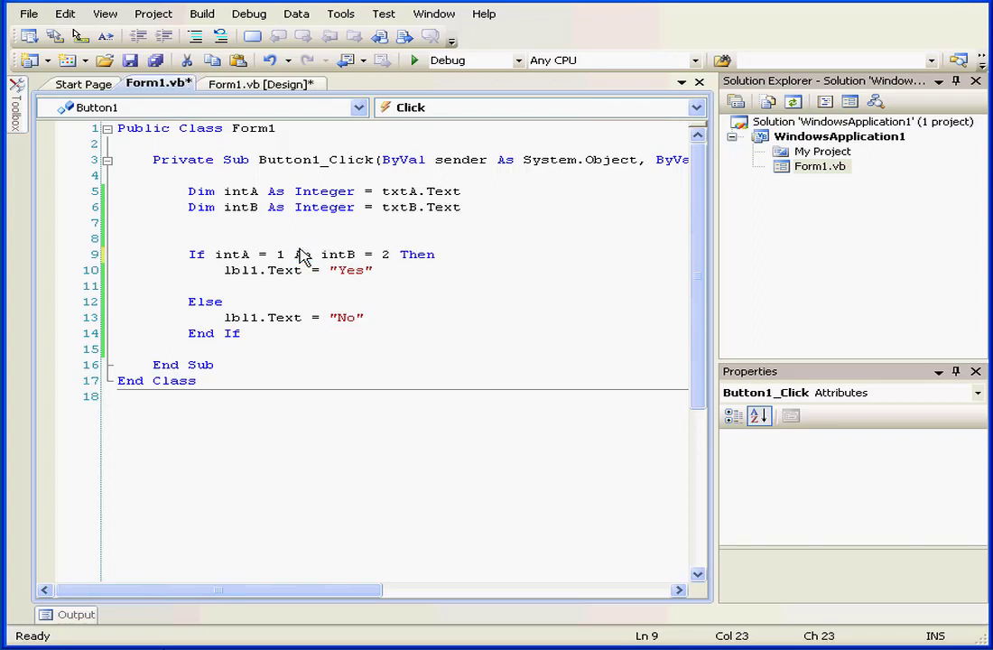
Rewrite the condition as Not (intA = 1 And intB = 2), run Form1, then begin typing Not again.
text(And)
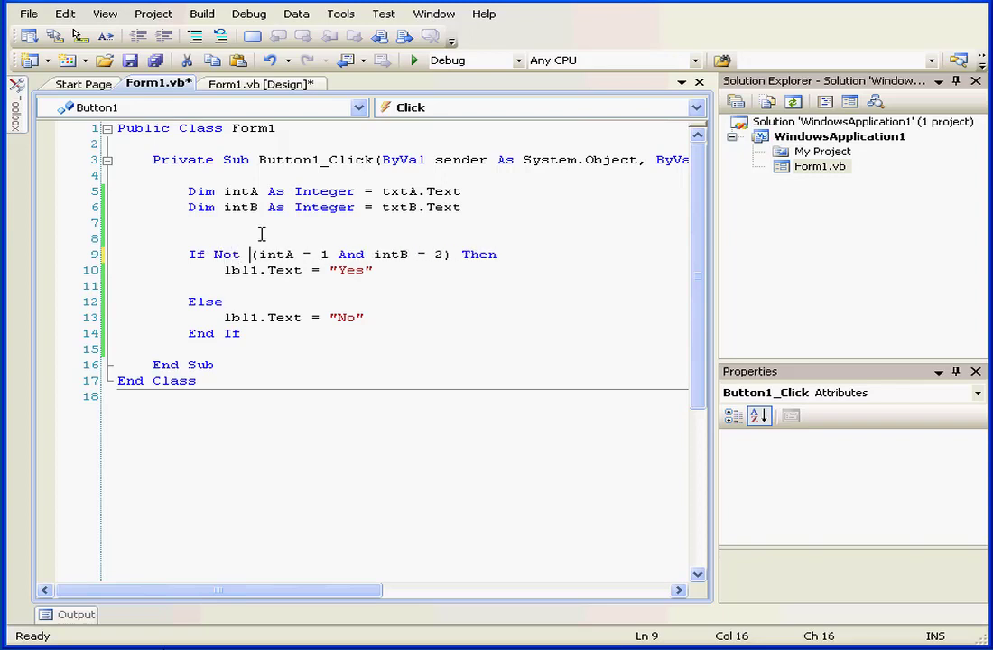
drag(253, 253, 451, 252)
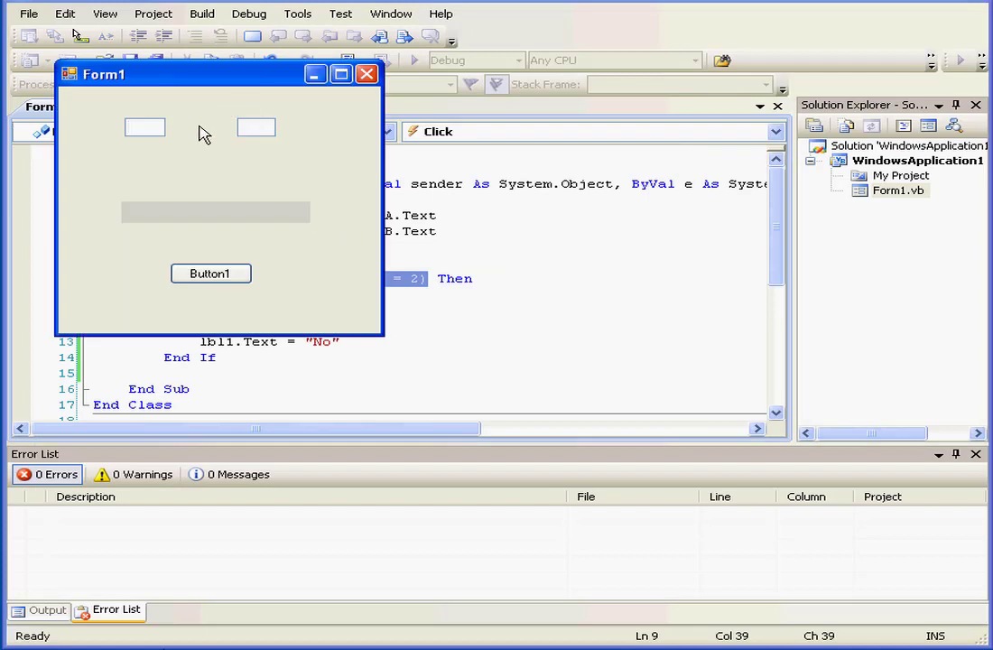
click(209, 275)
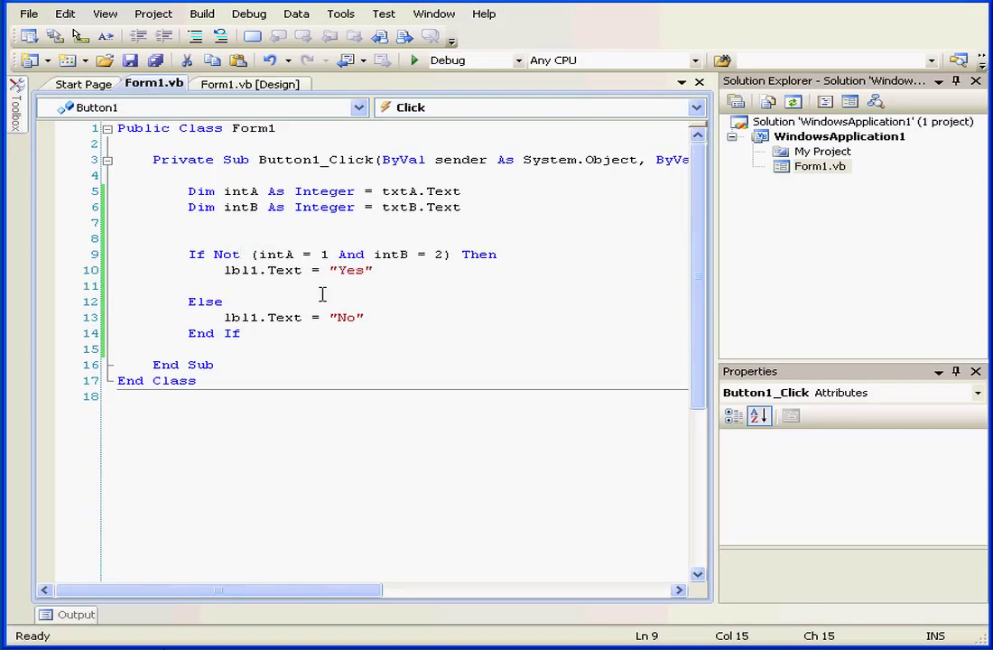
text(not)
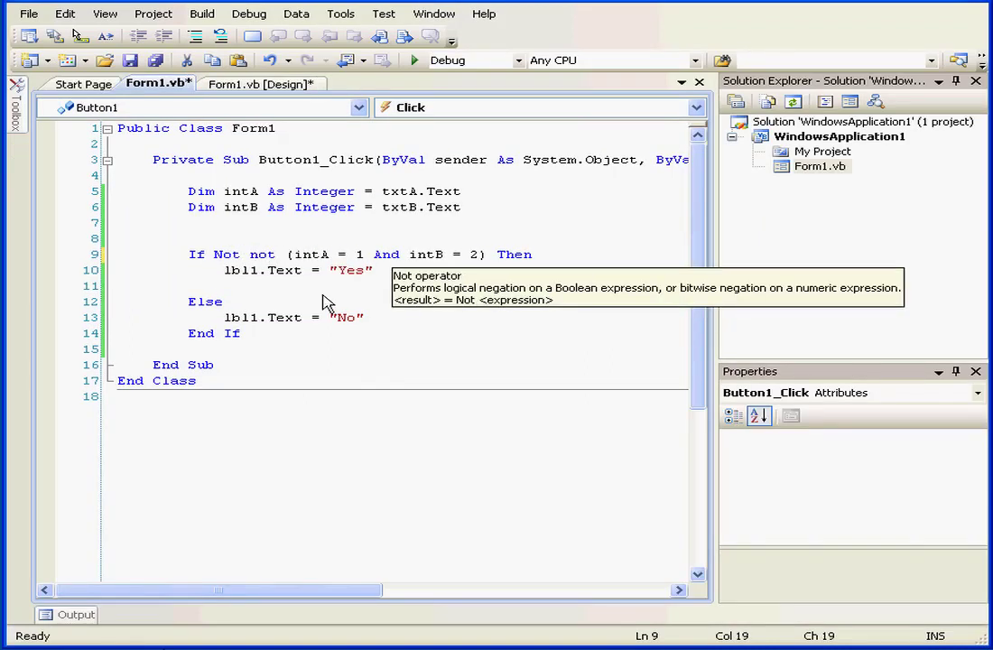